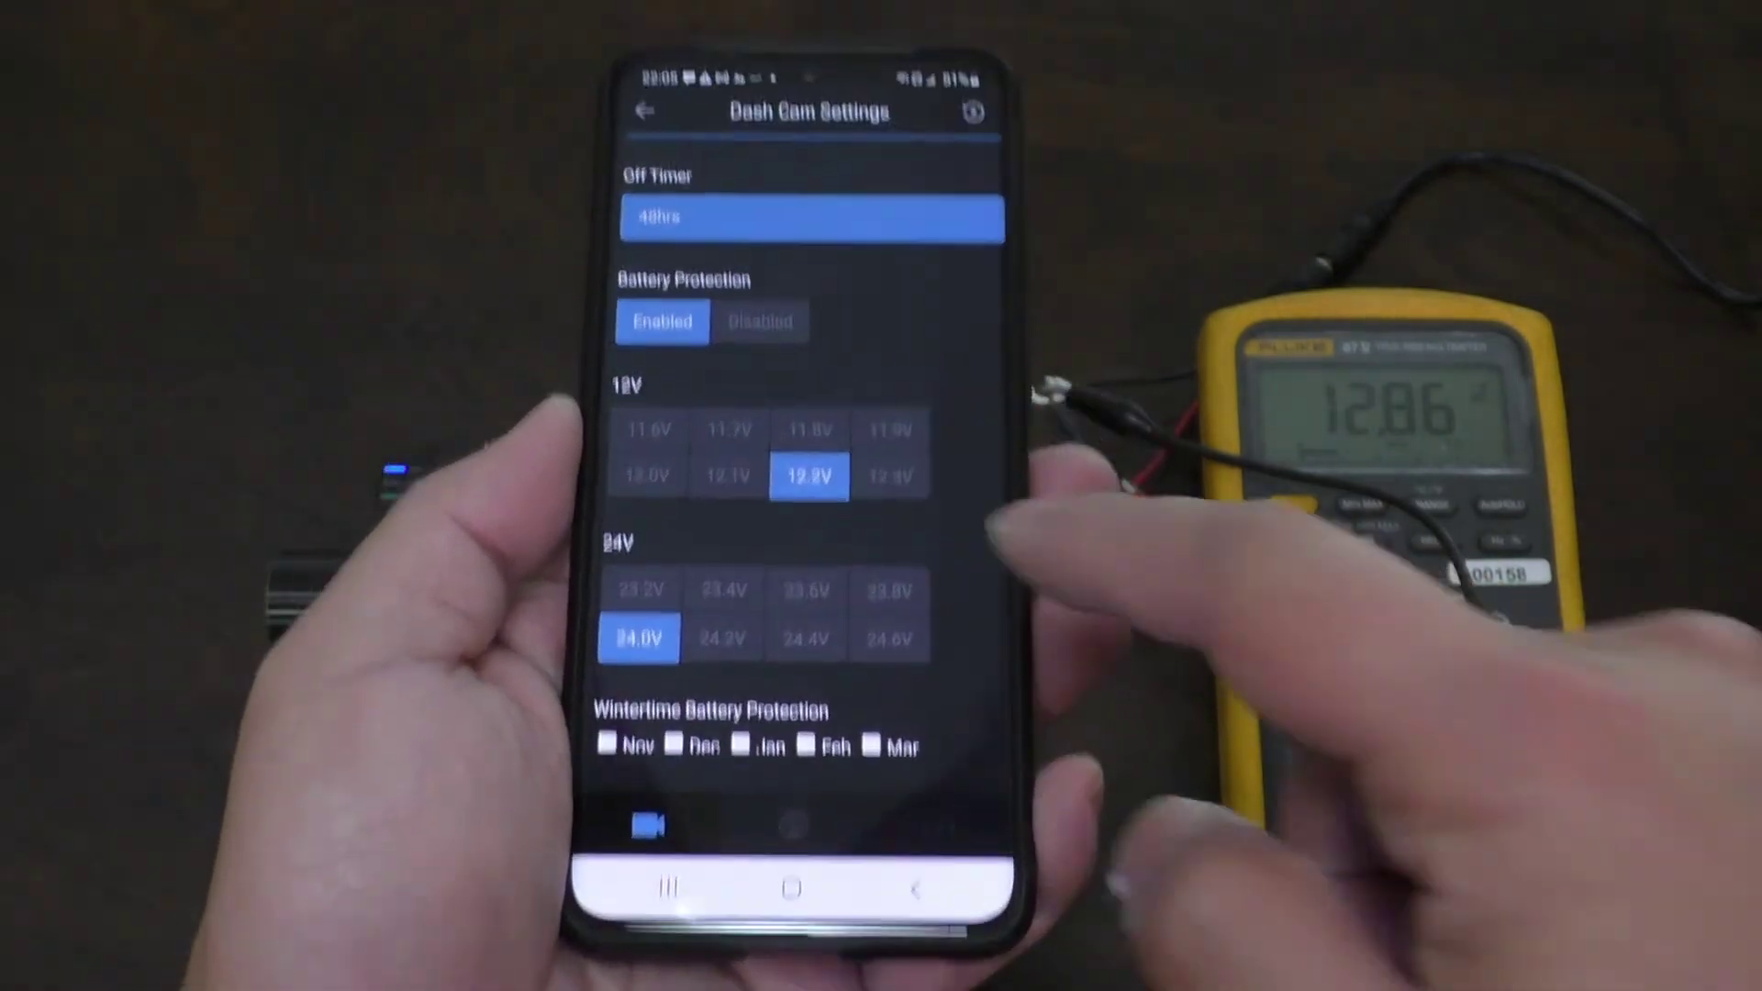
# Open LBP's Power OFF voltage list, showing cutoffs 11.3–12.3 V with 12.3 V / 24.3 V checked.
pyautogui.scroll(-3)
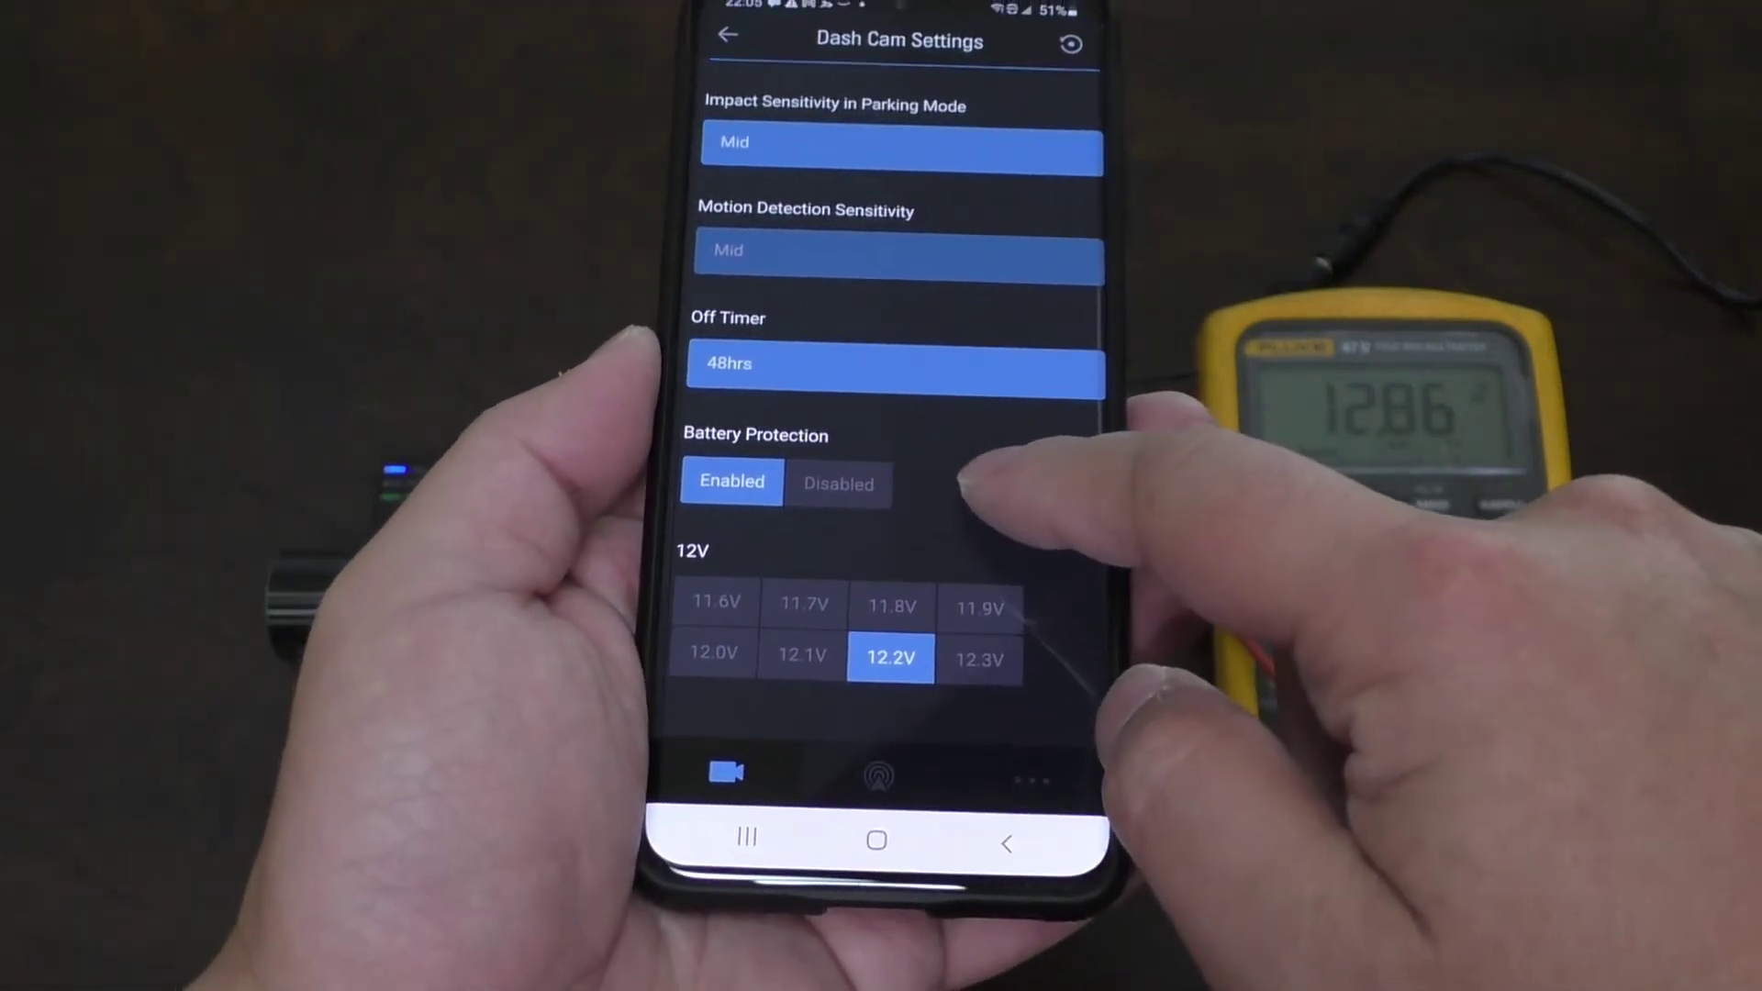
pyautogui.scroll(-3)
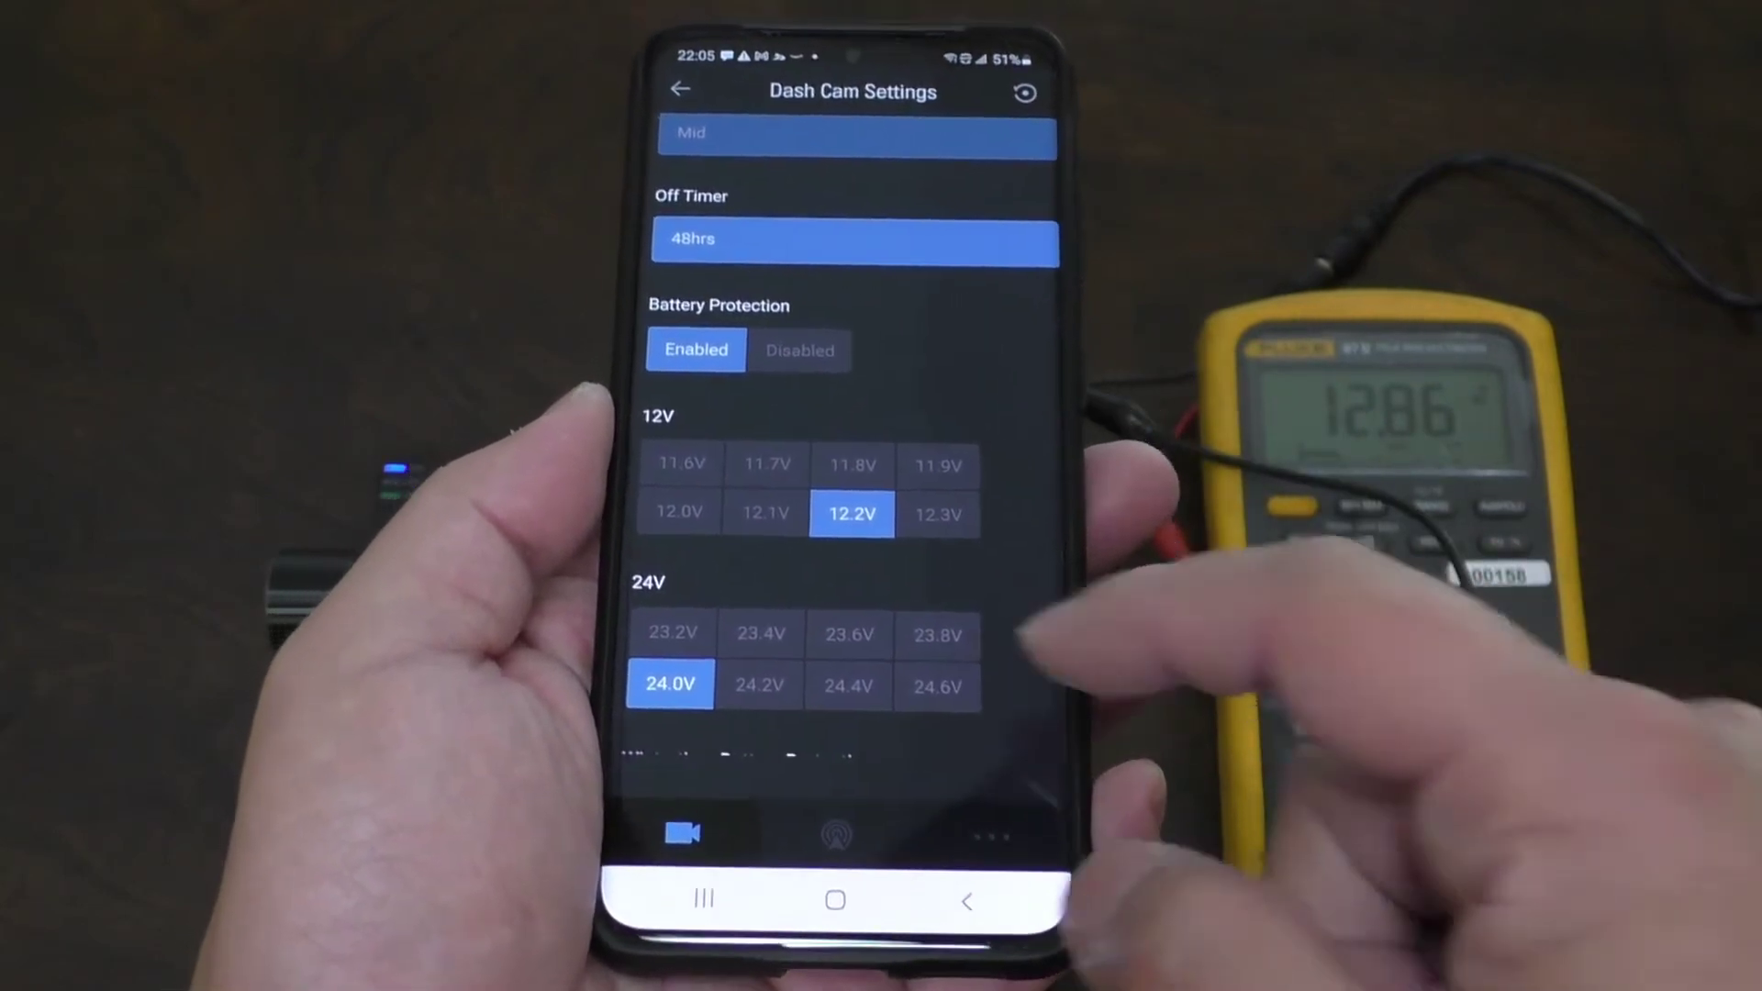
pyautogui.scroll(-3)
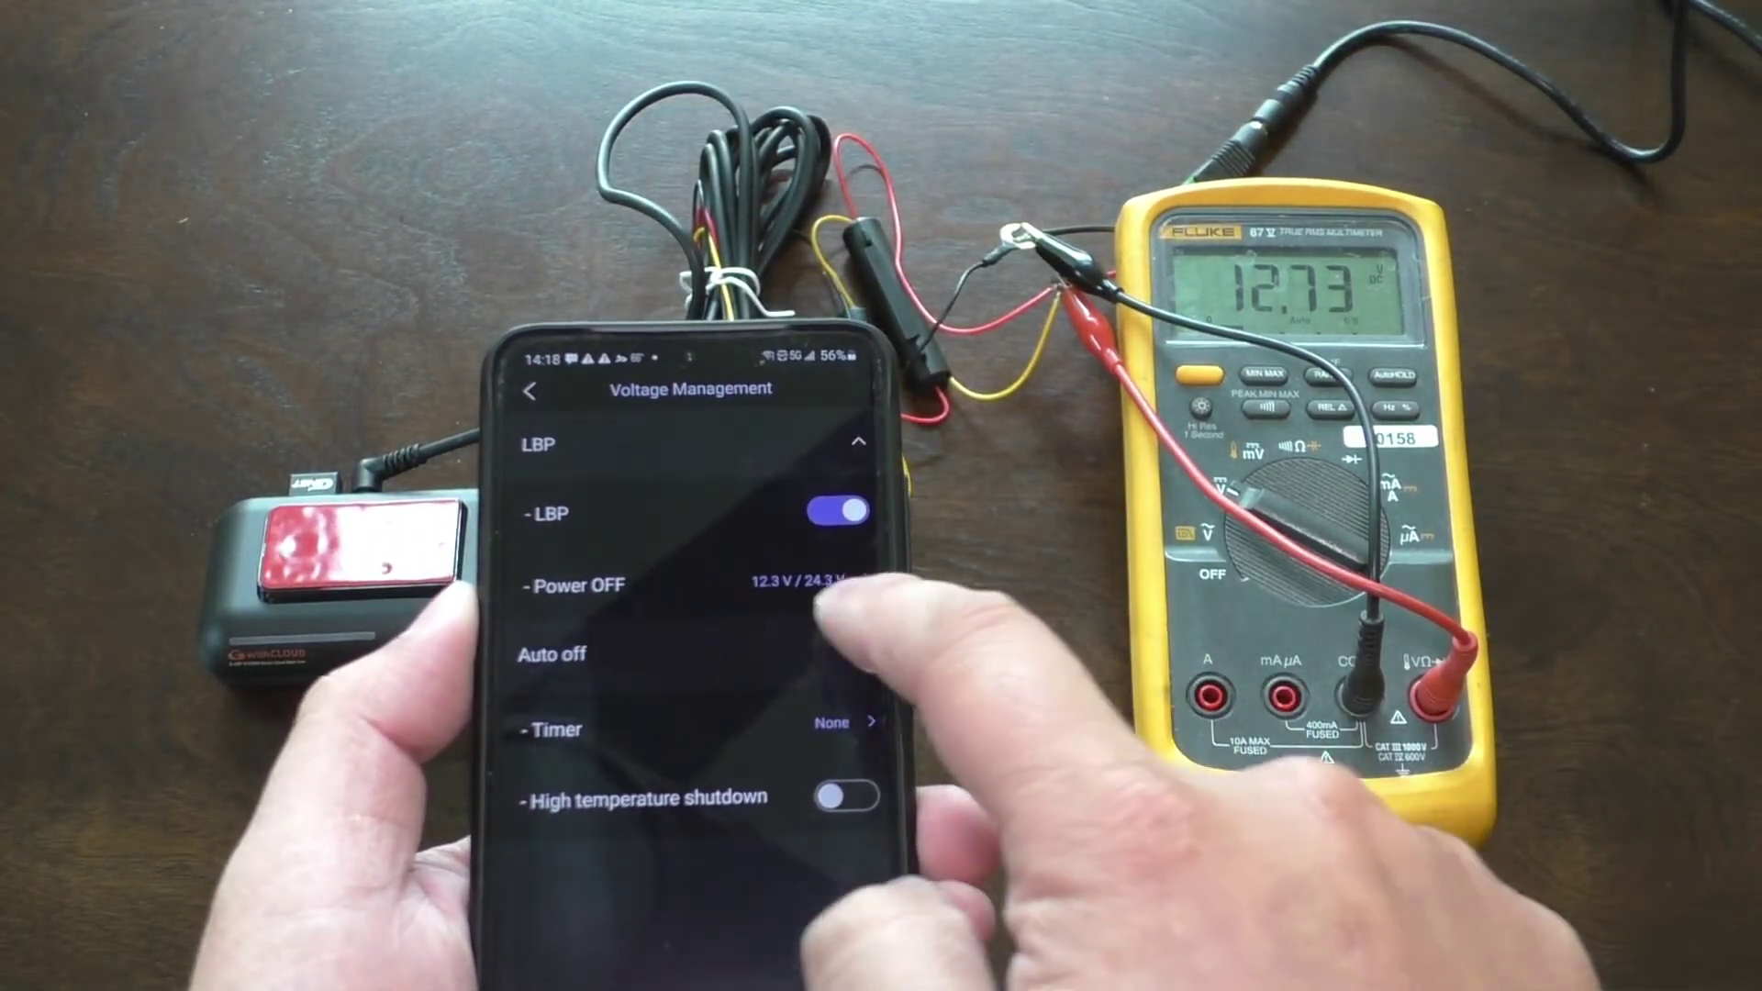
pyautogui.click(696, 585)
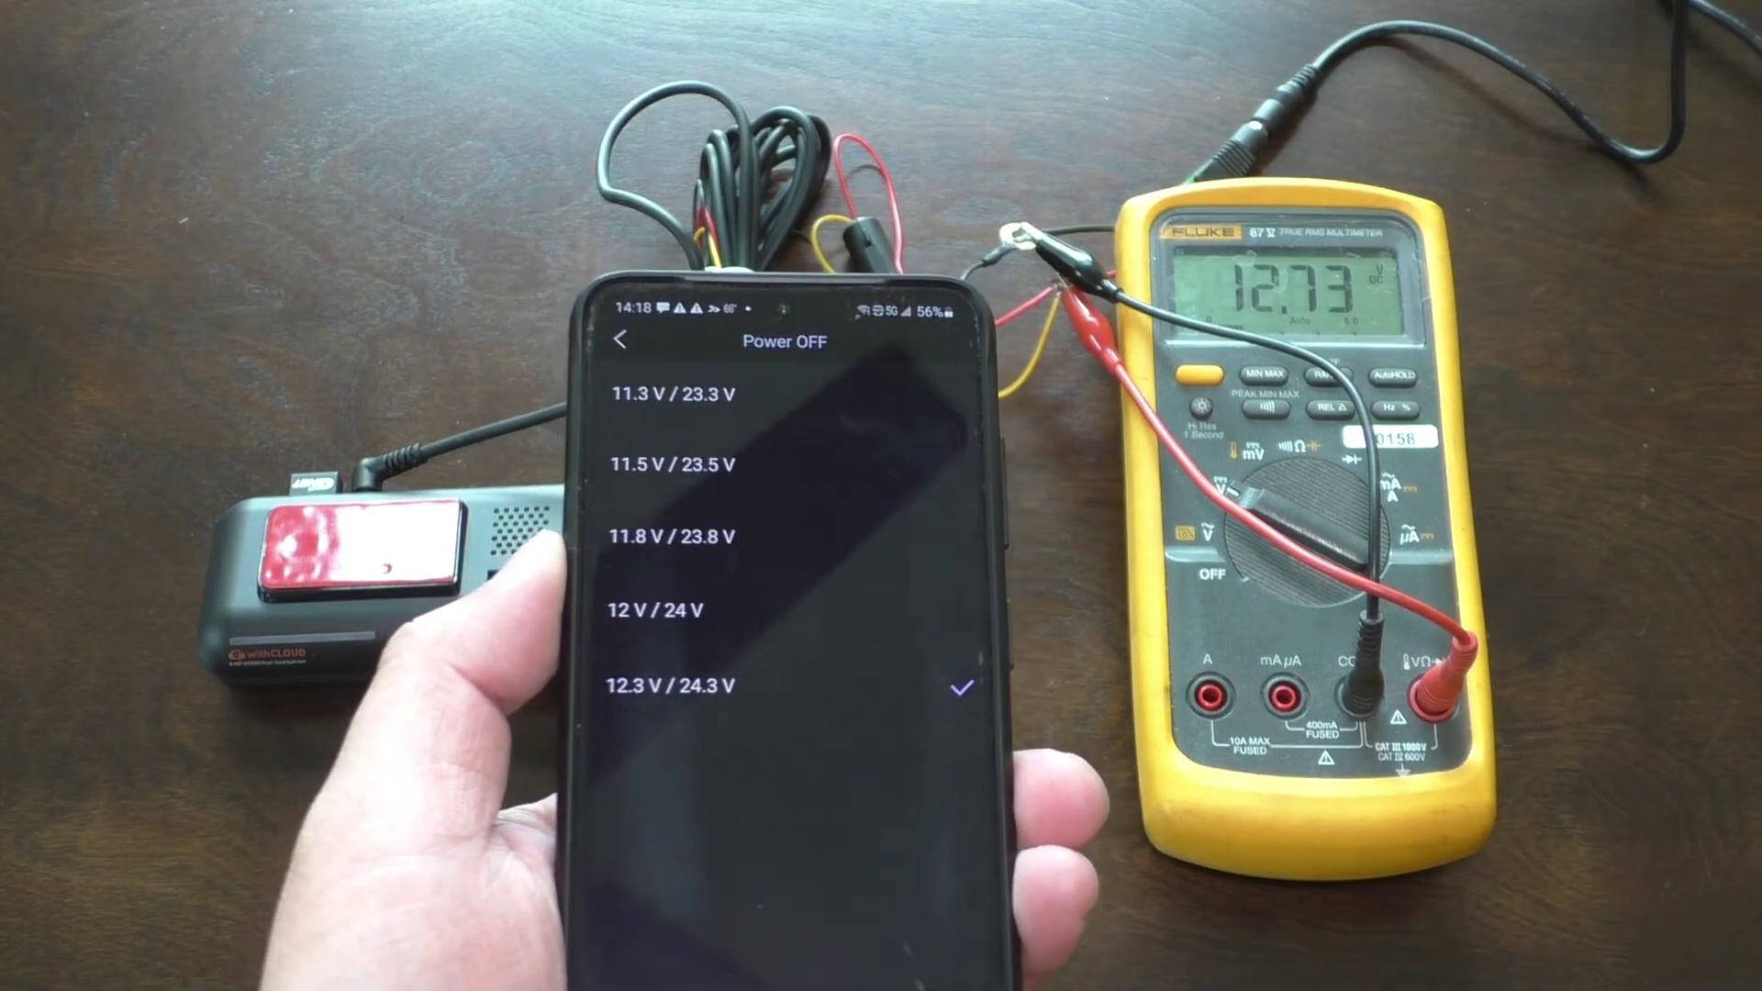